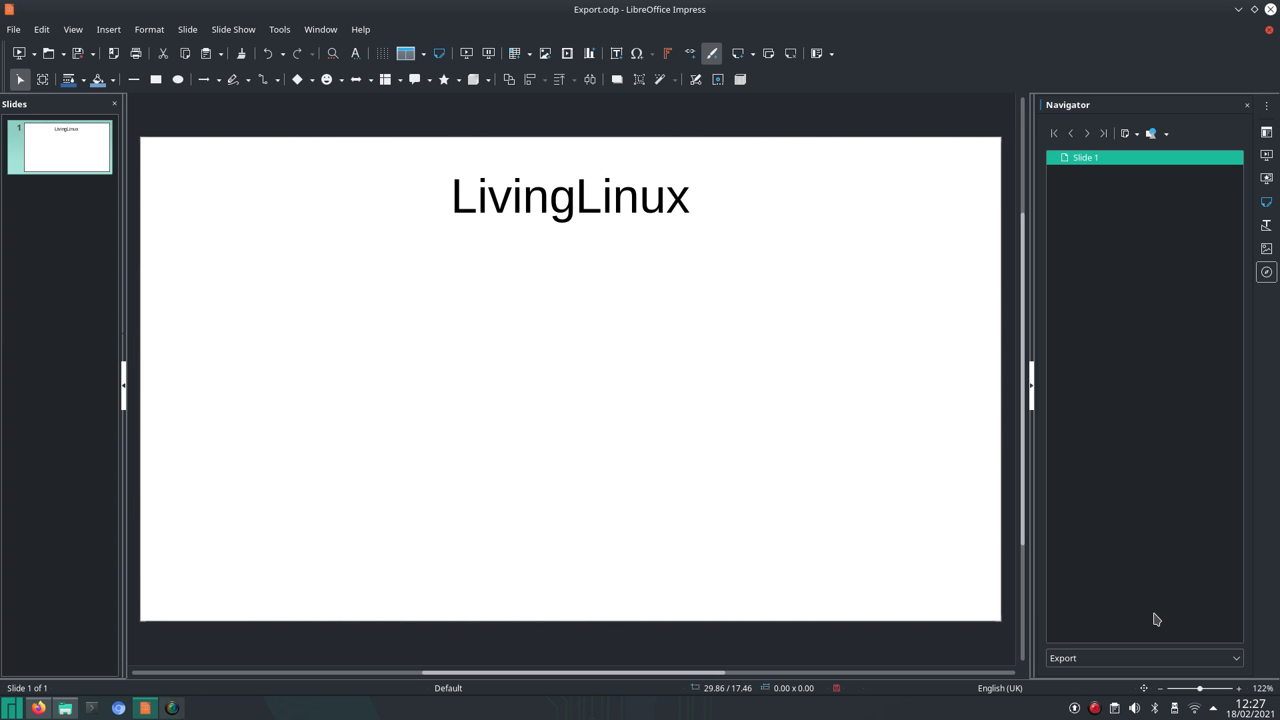
mouse_move(74, 706)
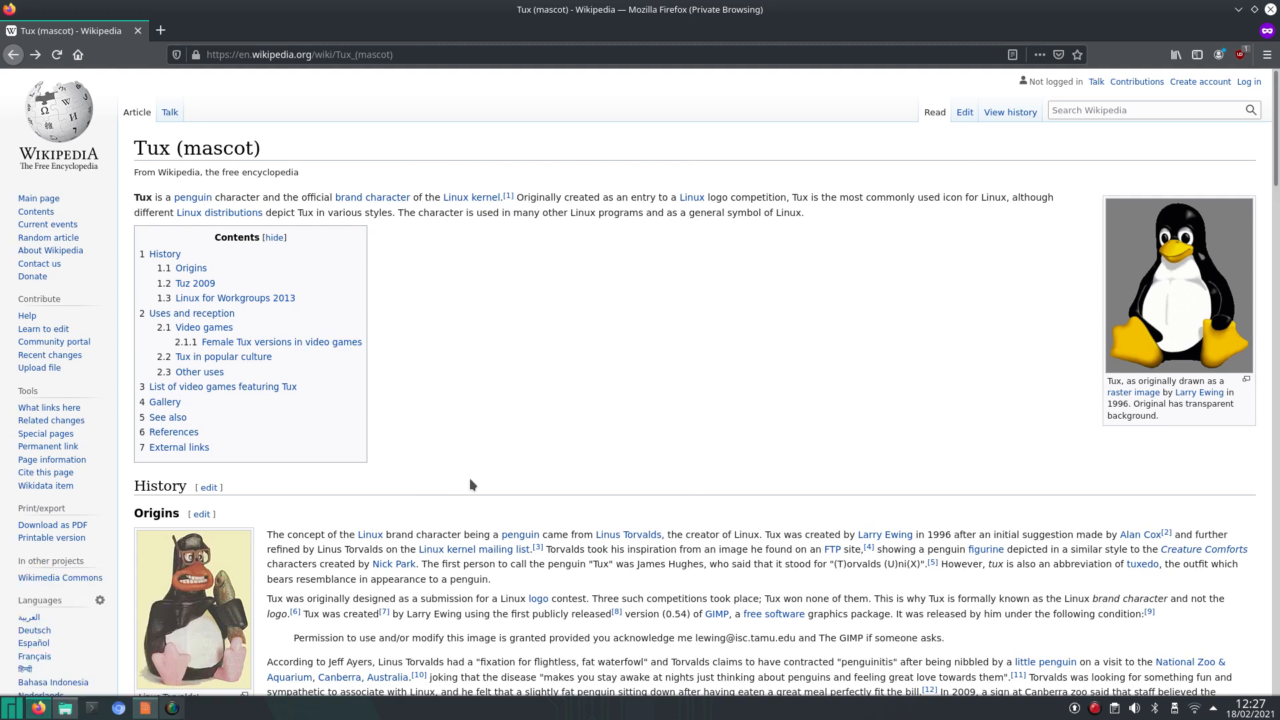
mouse_move(812, 377)
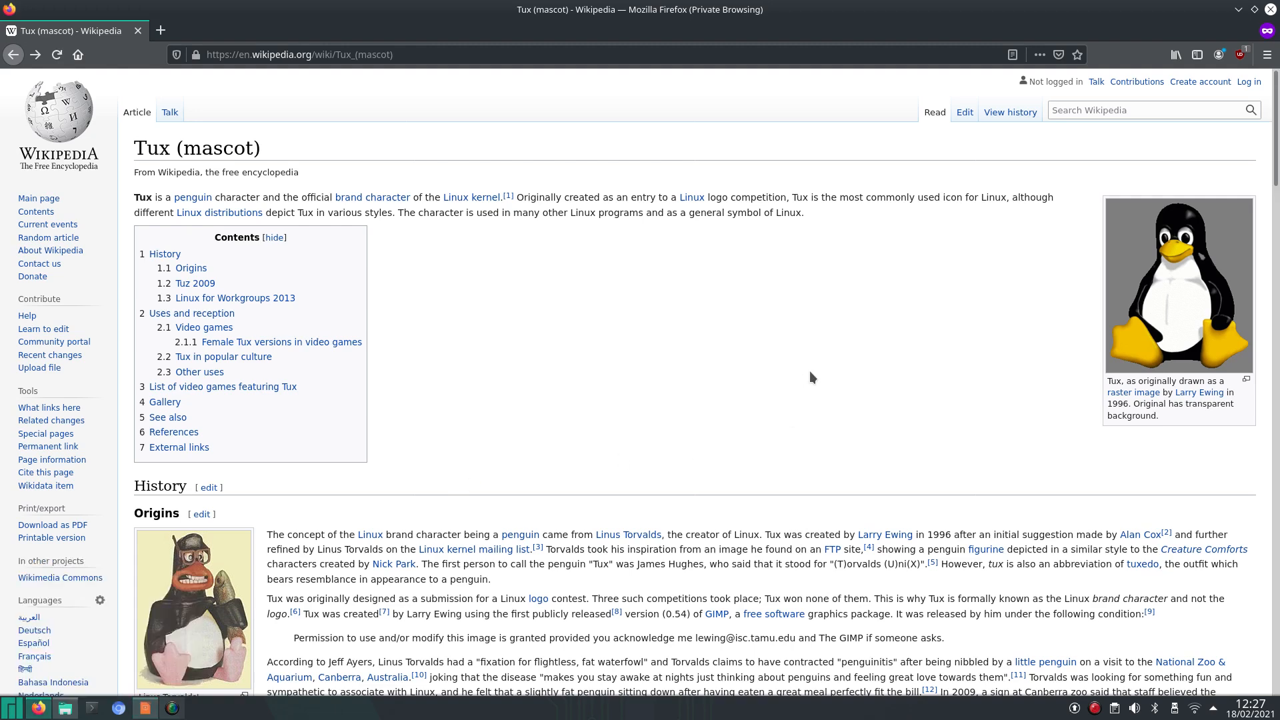
- Scroll to the Gallery and open the Commons page for TUX G2.svg (Tux Crystal 2nd revision)
scroll("down", 3)
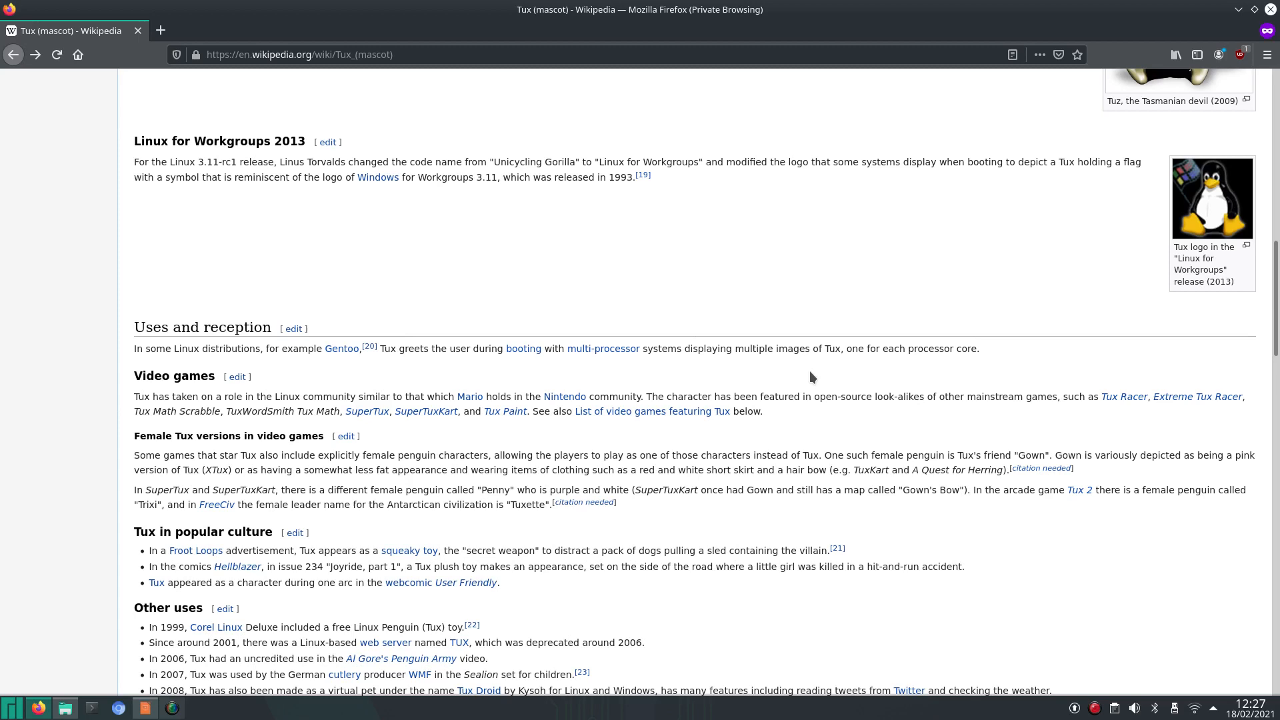
scroll("down", 3)
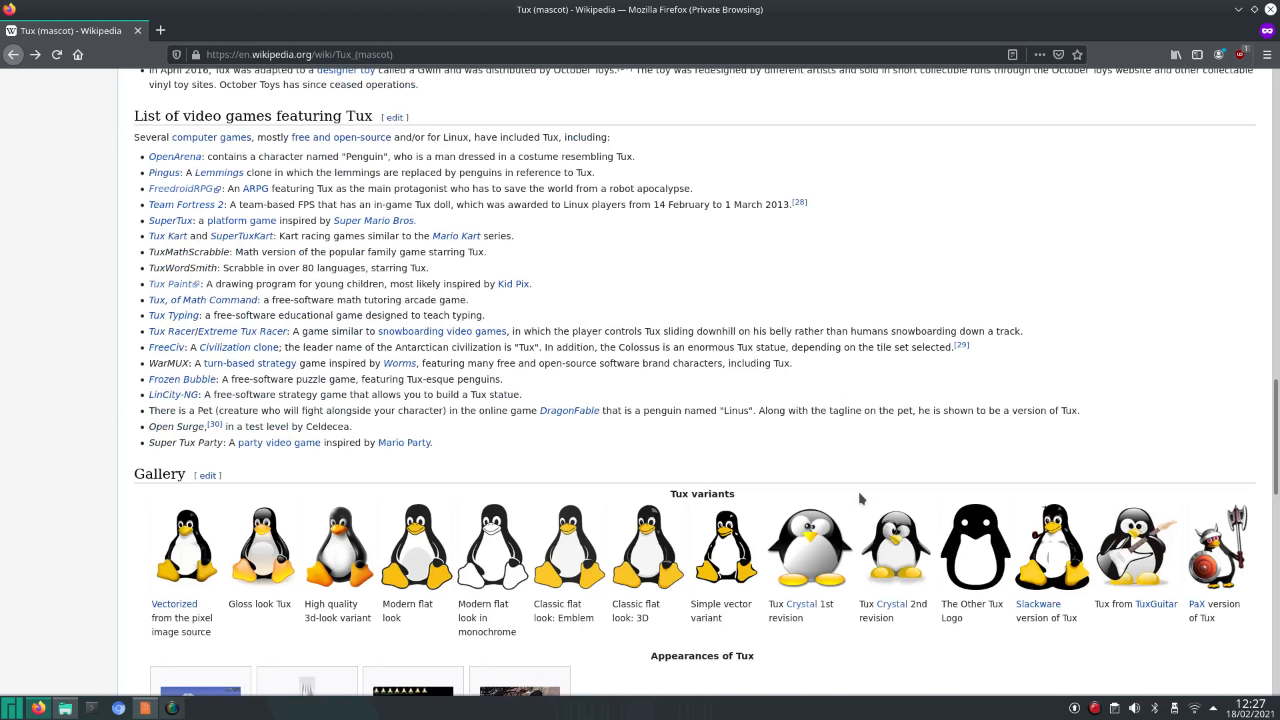
left_click(895, 546)
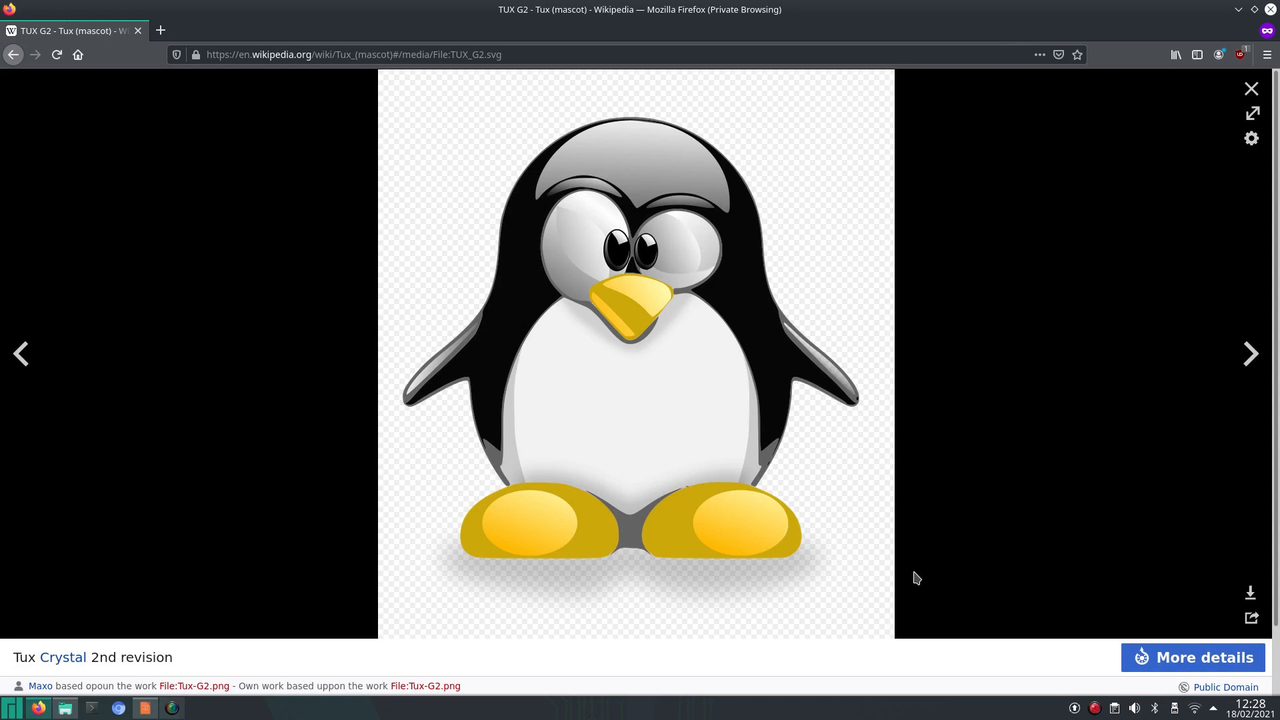
mouse_move(1191, 657)
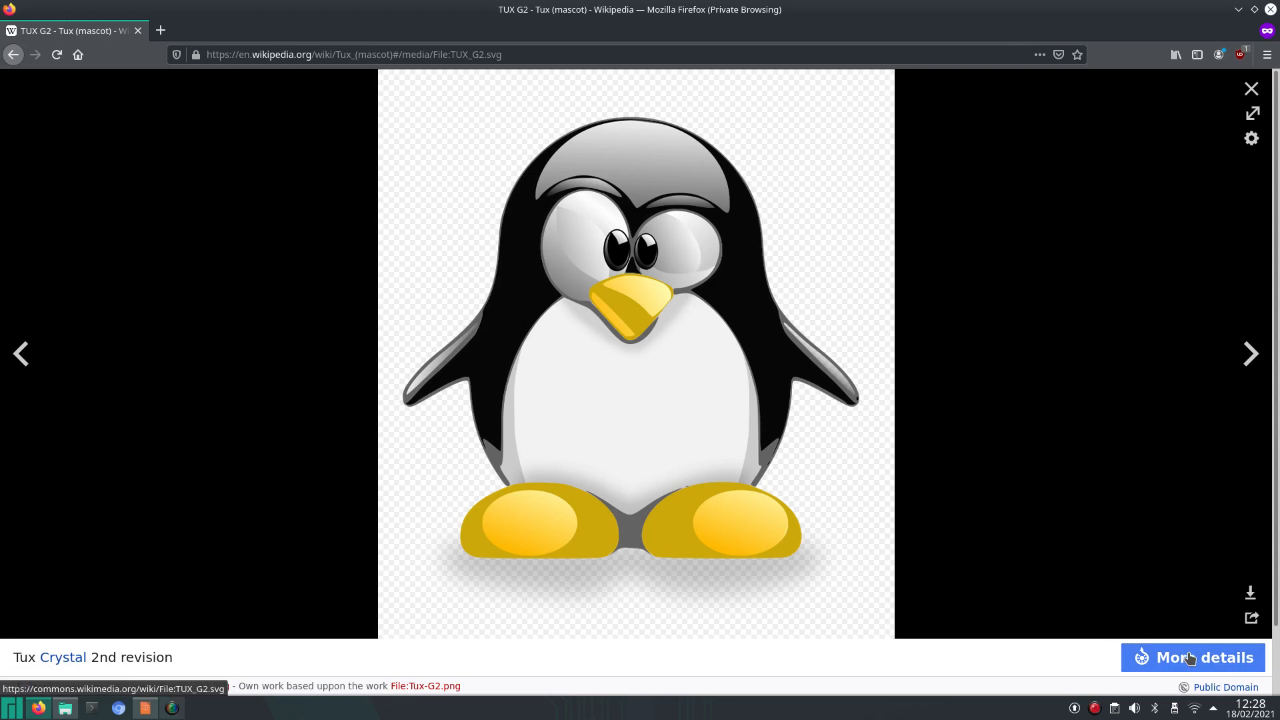
left_click(1193, 658)
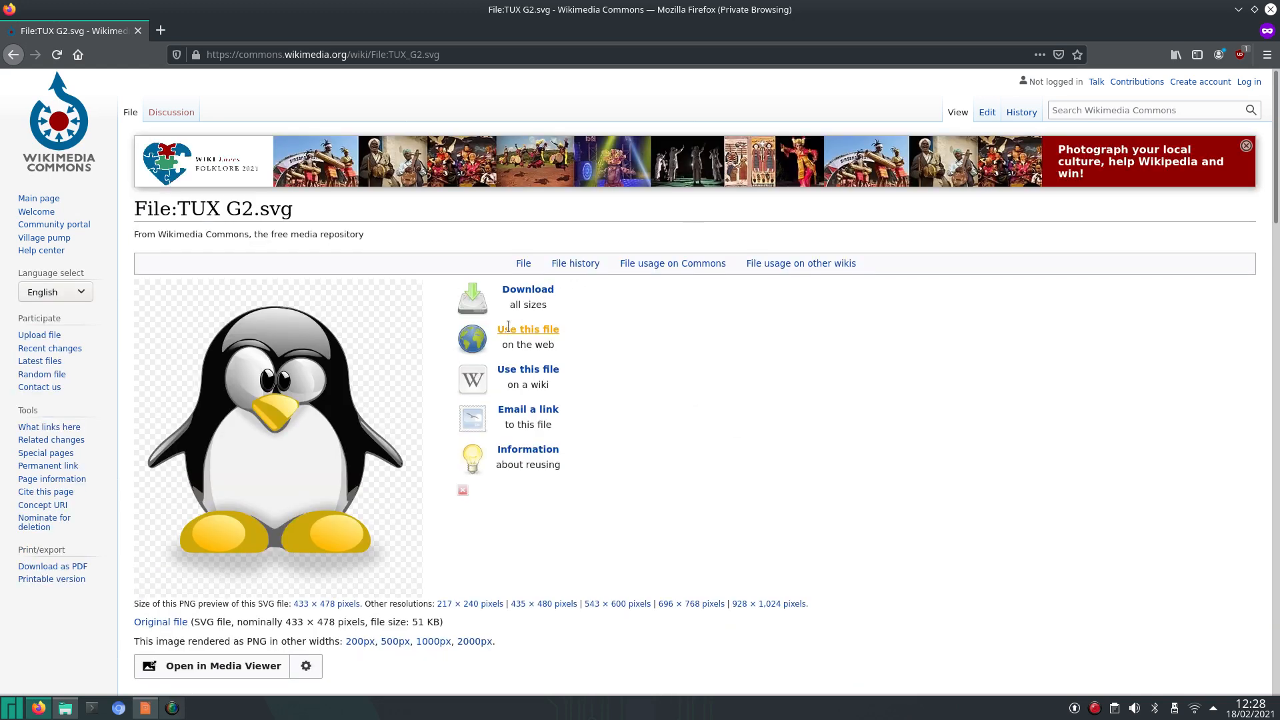
- View and close TUX G2.svg's web-use links, go back to Wikipedia, then return to Impress
left_click(528, 329)
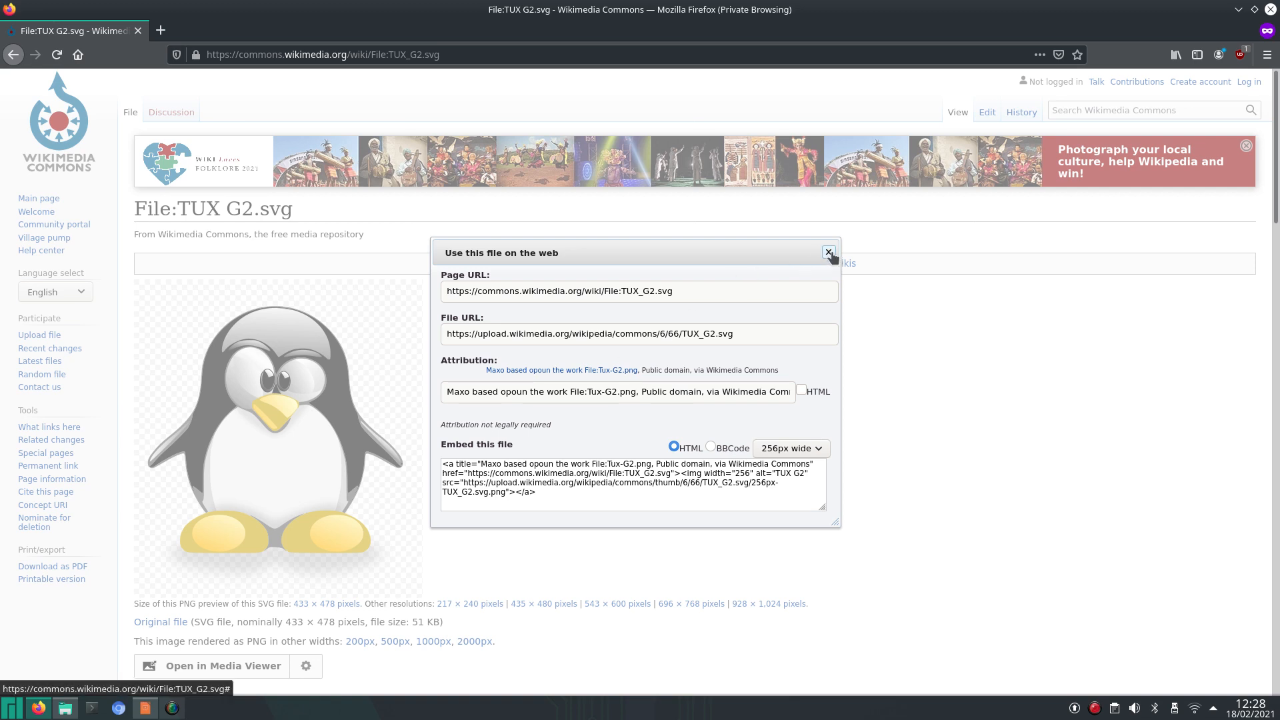
left_click(828, 251)
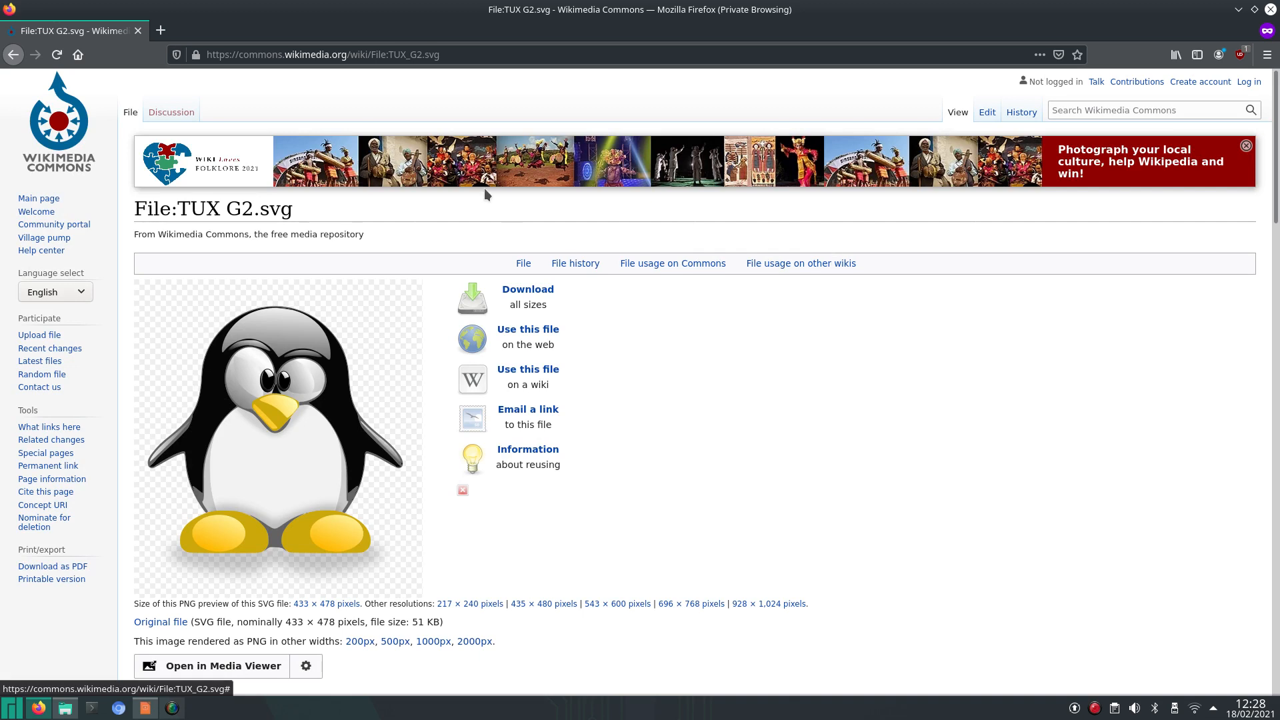
left_click(13, 54)
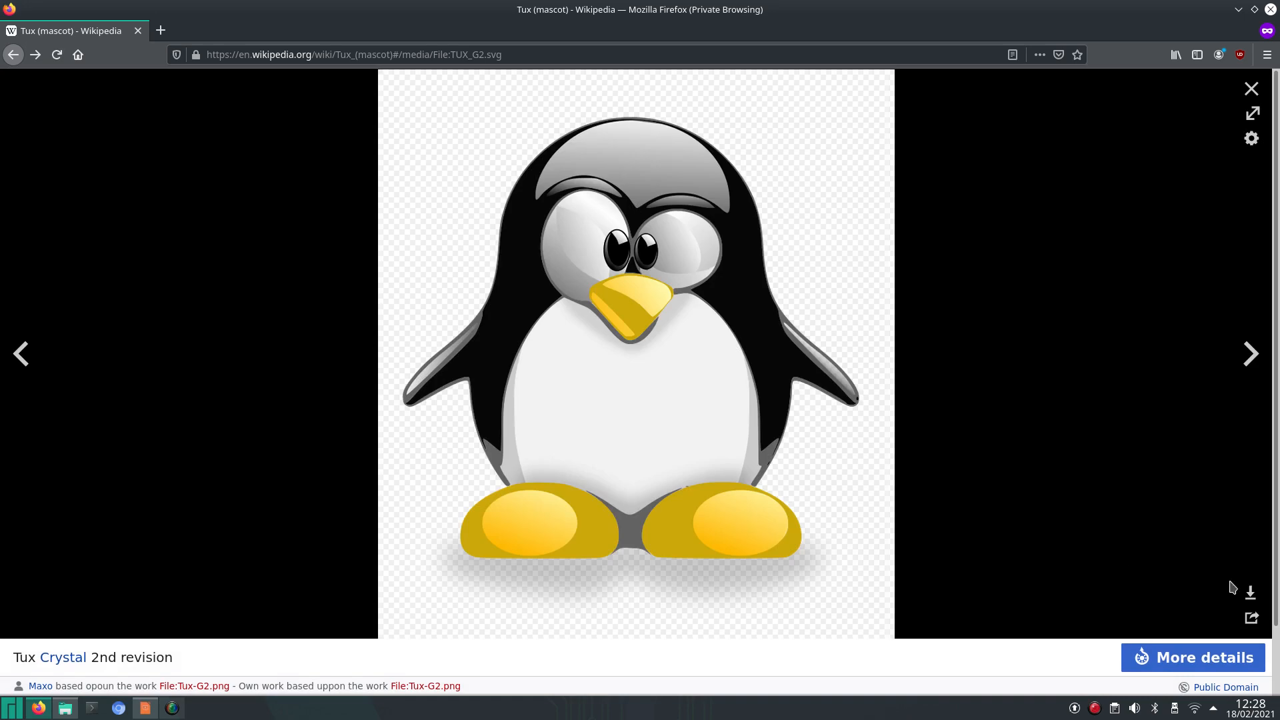
mouse_move(1251, 592)
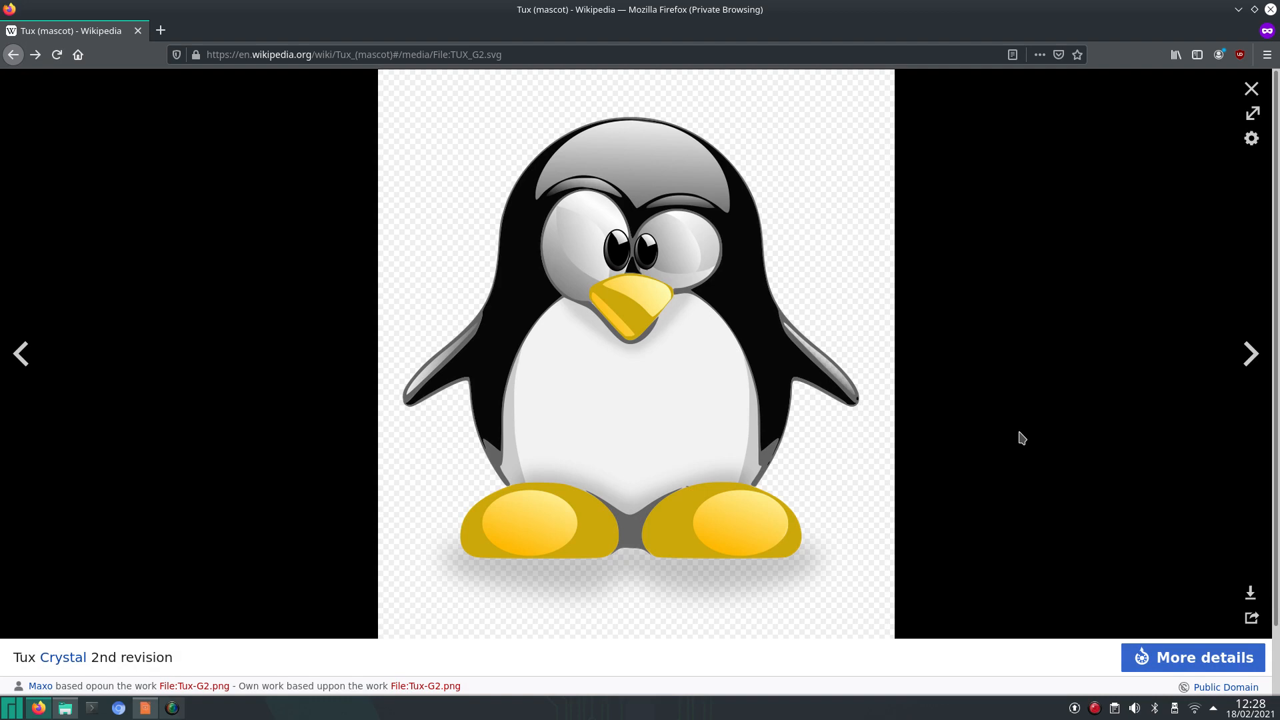
mouse_move(790, 448)
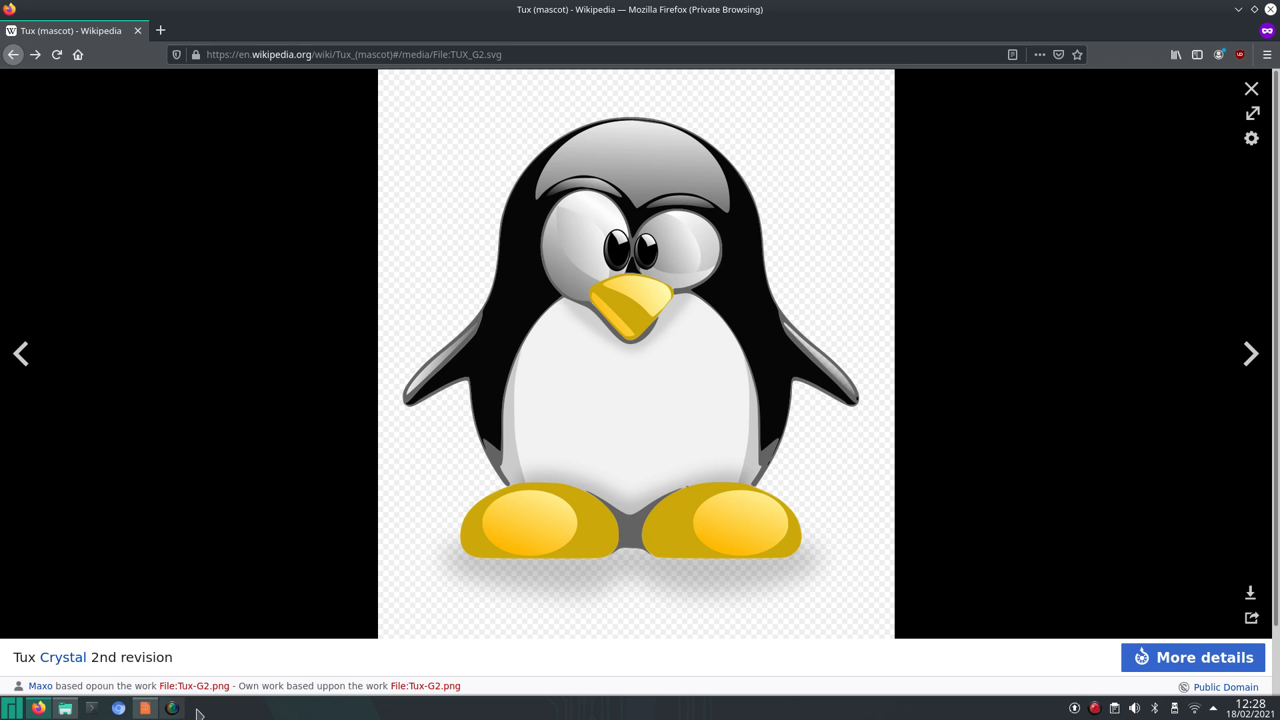
left_click(145, 706)
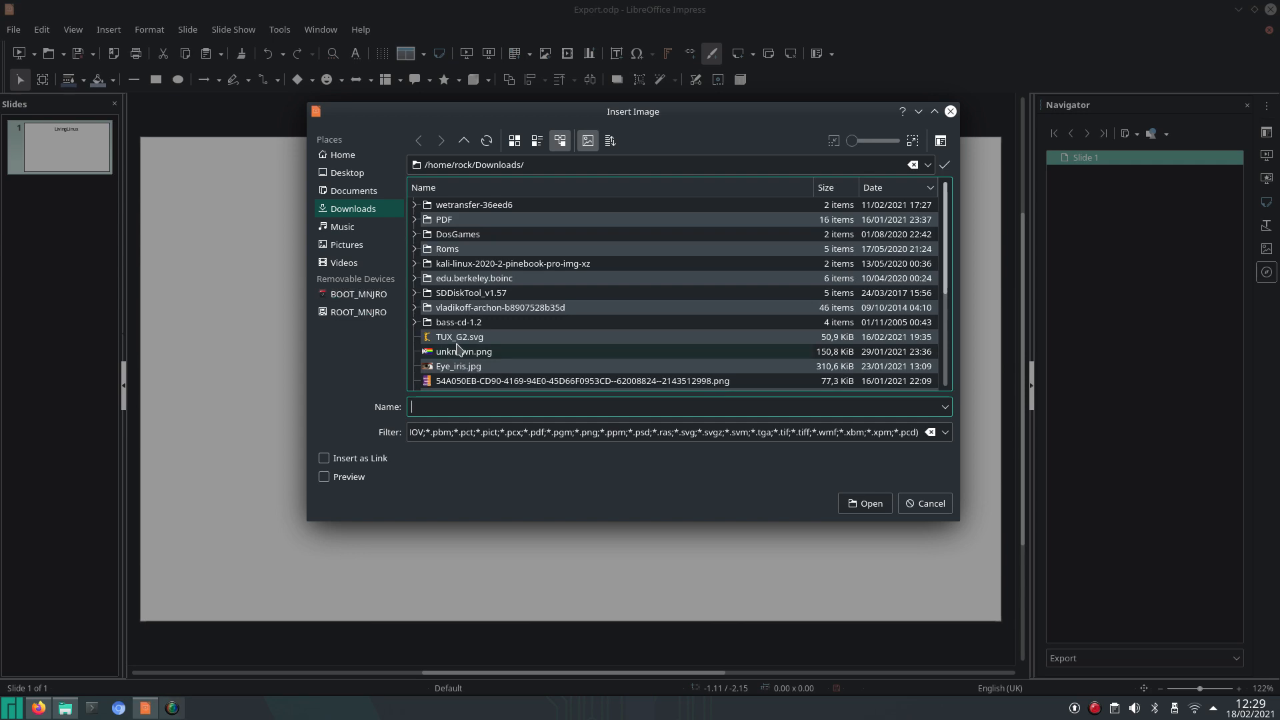
- Insert TUX_G2.svg from Downloads and drag the penguin below the LivingLinux title
left_click(929, 503)
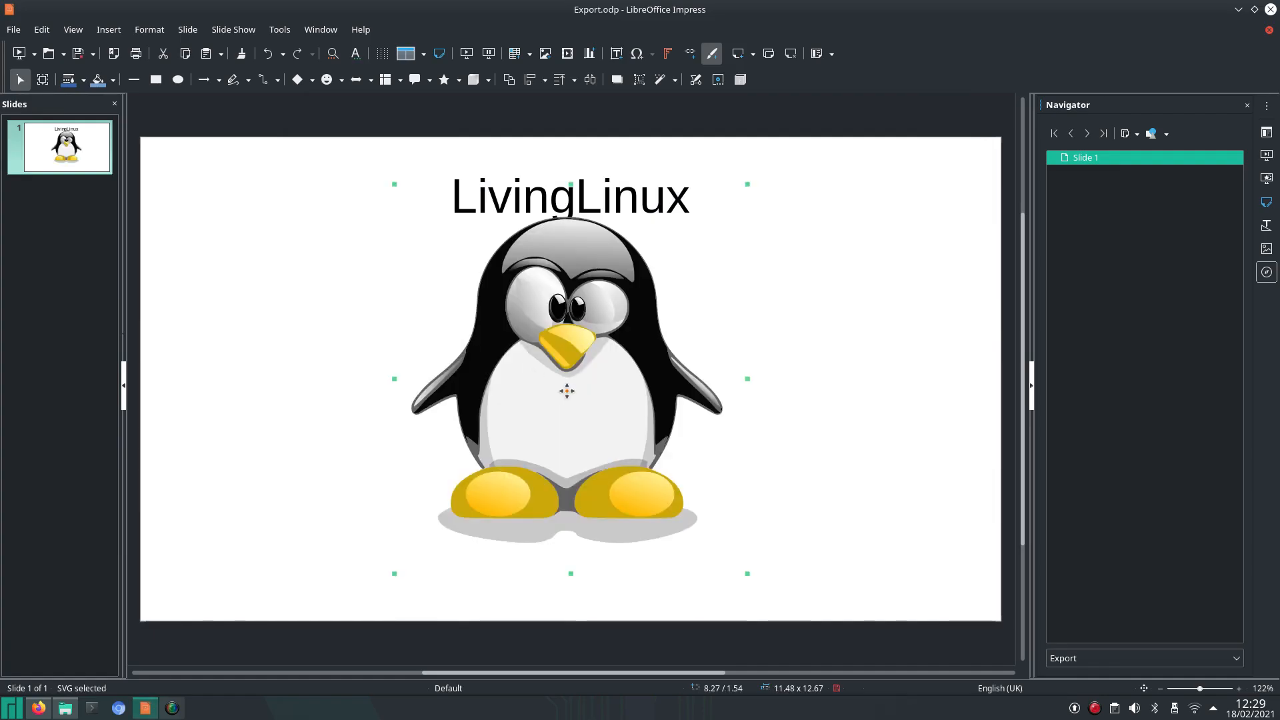
mouse_move(586, 415)
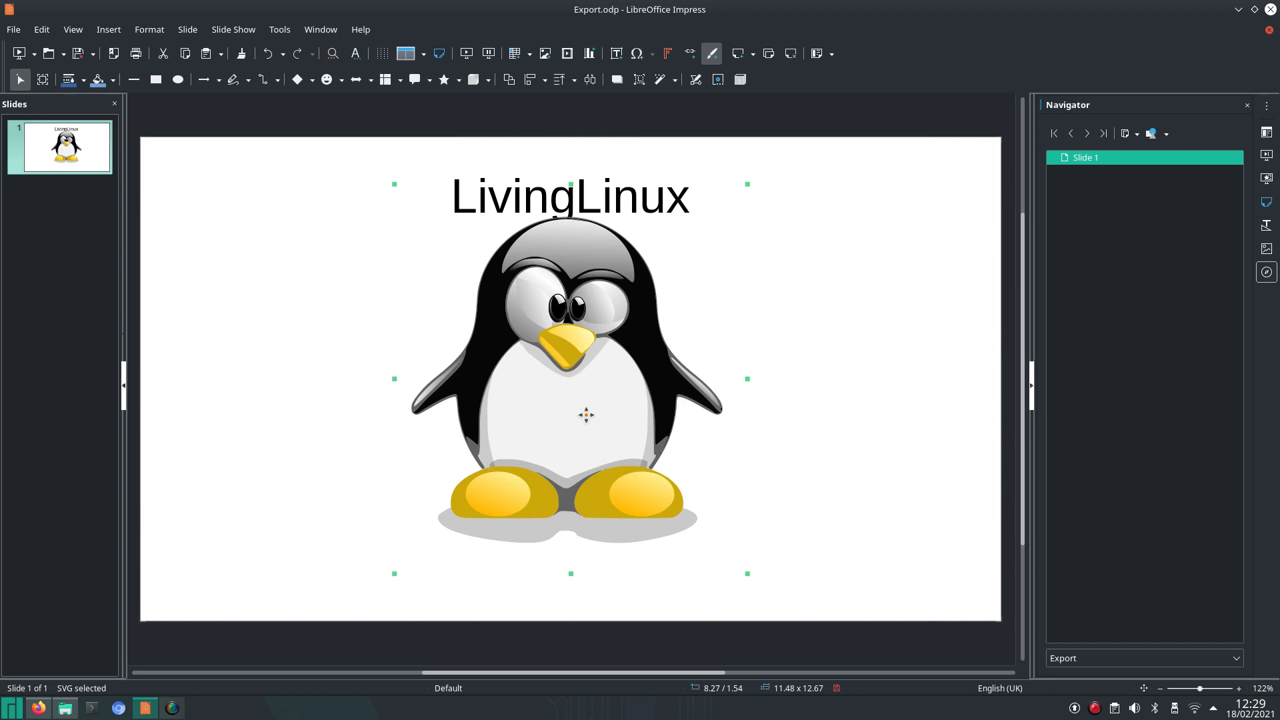
left_click_drag(586, 415, 586, 419)
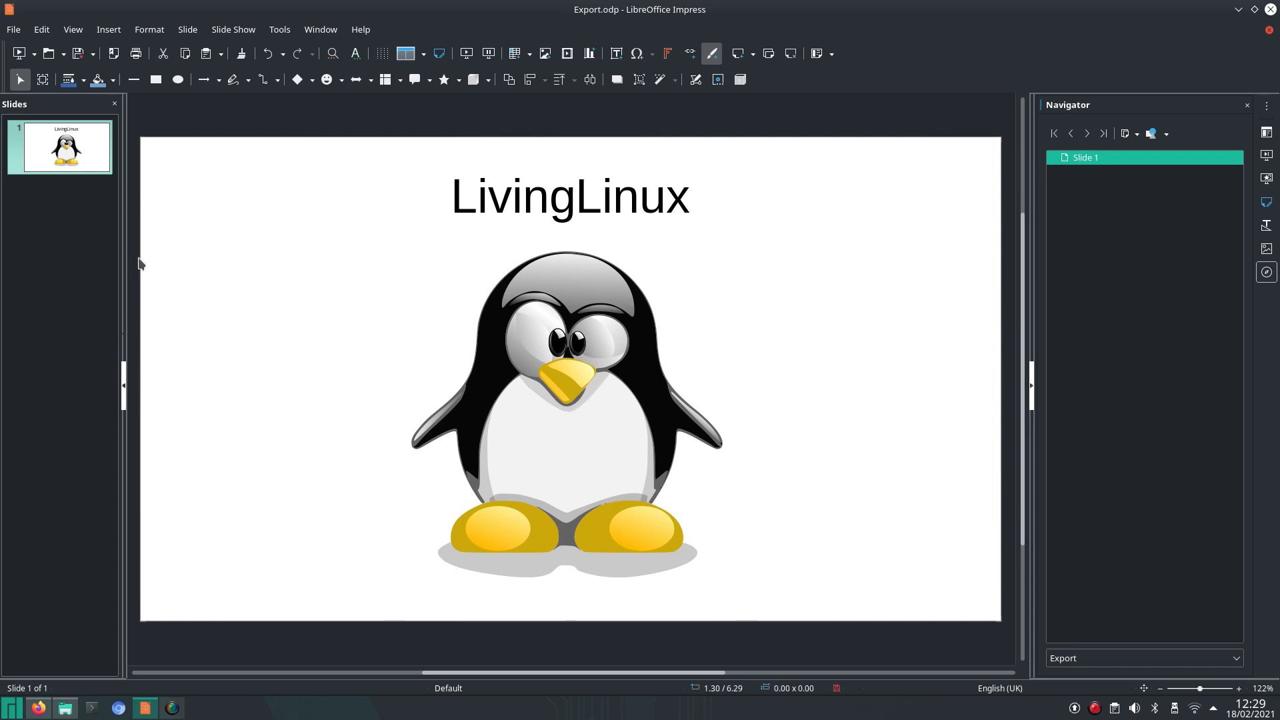
left_click(13, 29)
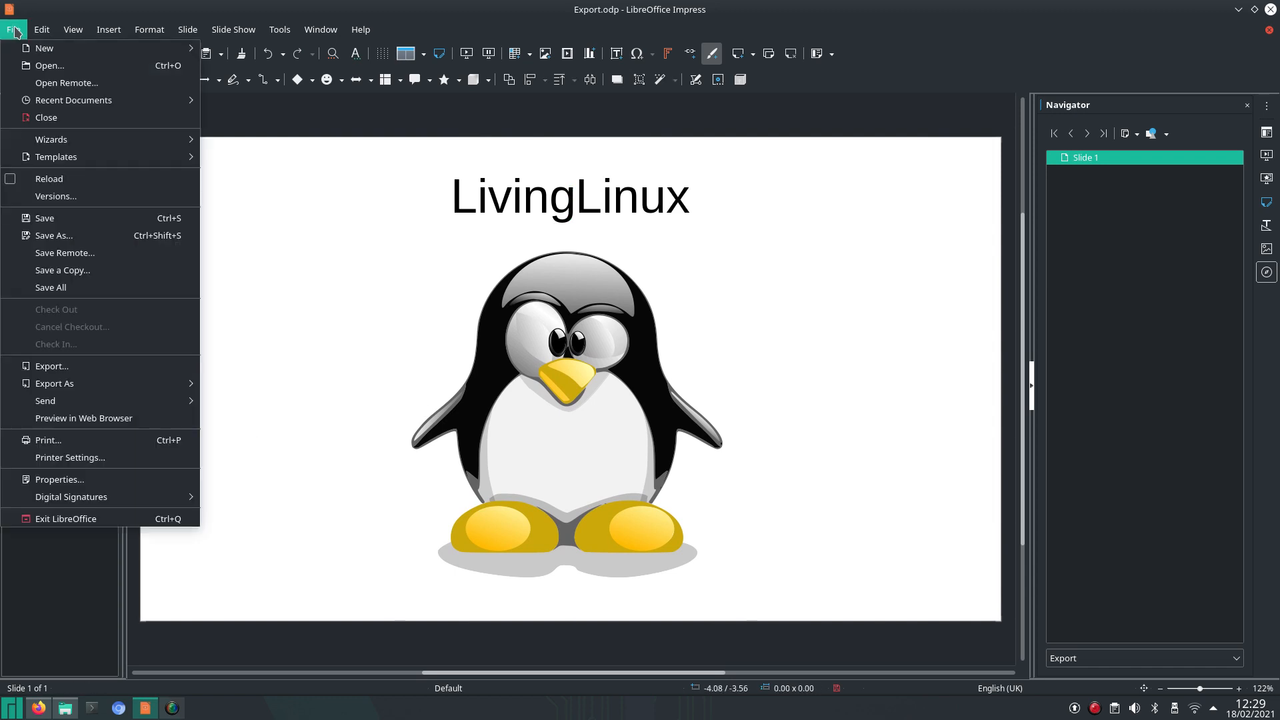
mouse_move(90, 371)
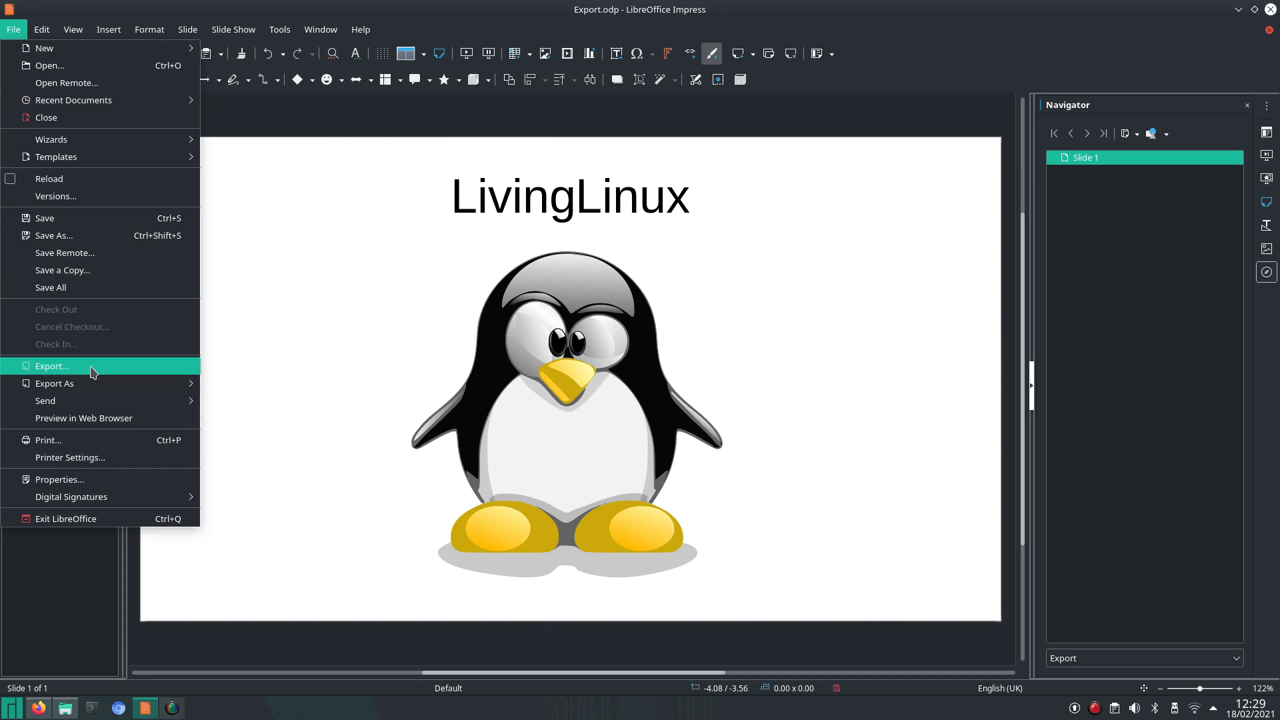
- Set the export file type to PNG - Portable Network Graphic for Export.png
left_click(52, 366)
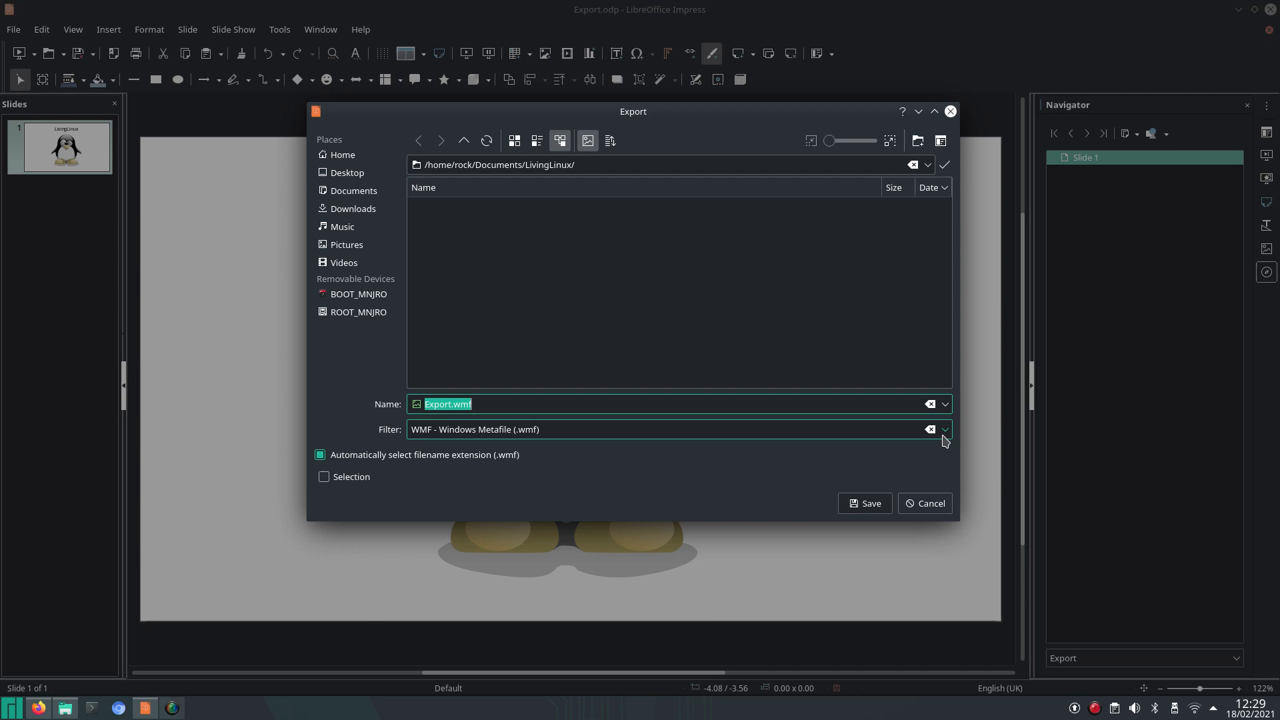
left_click(945, 430)
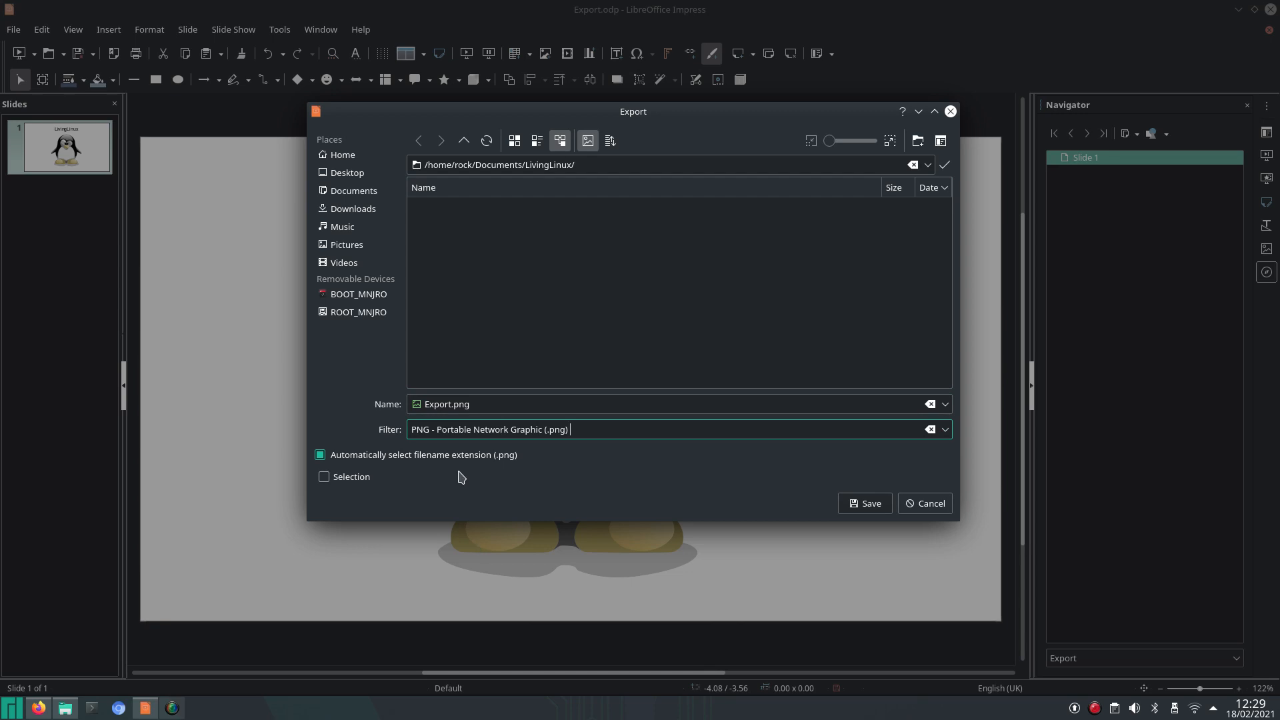
mouse_move(865, 503)
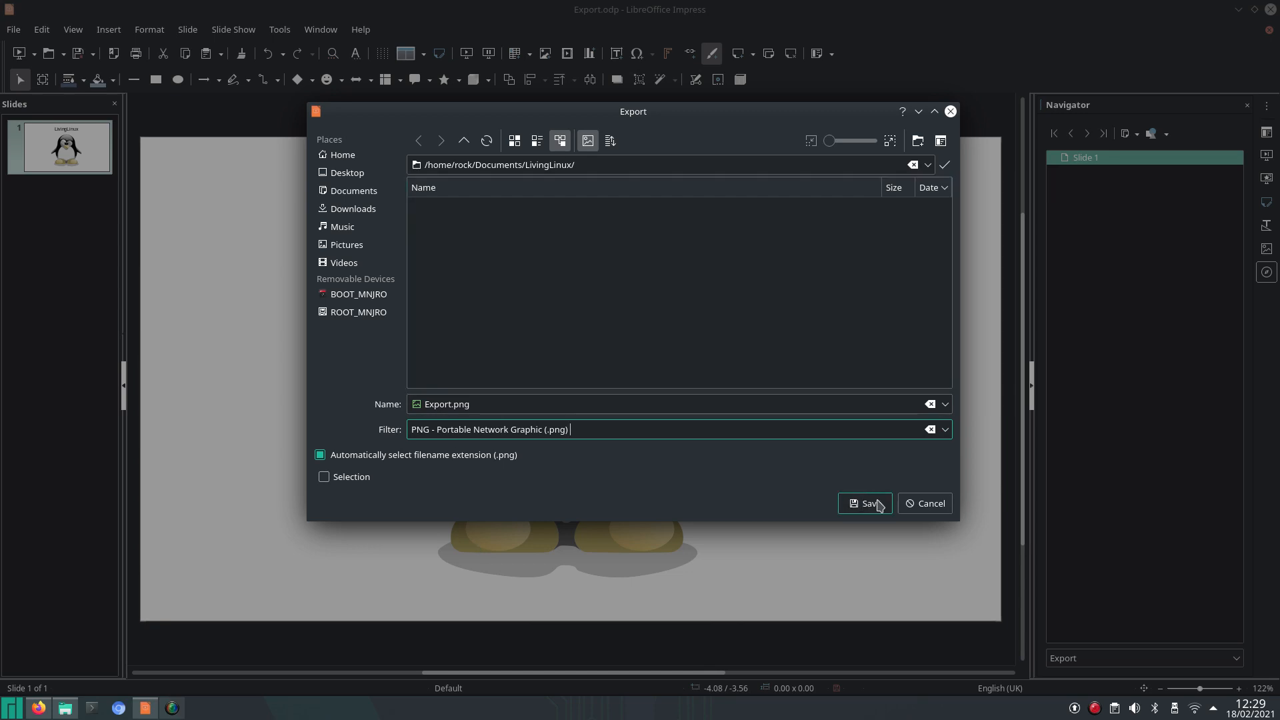
- Export the PNG at 120 pixels/cm with a 32 × 18 cm size
left_click(862, 503)
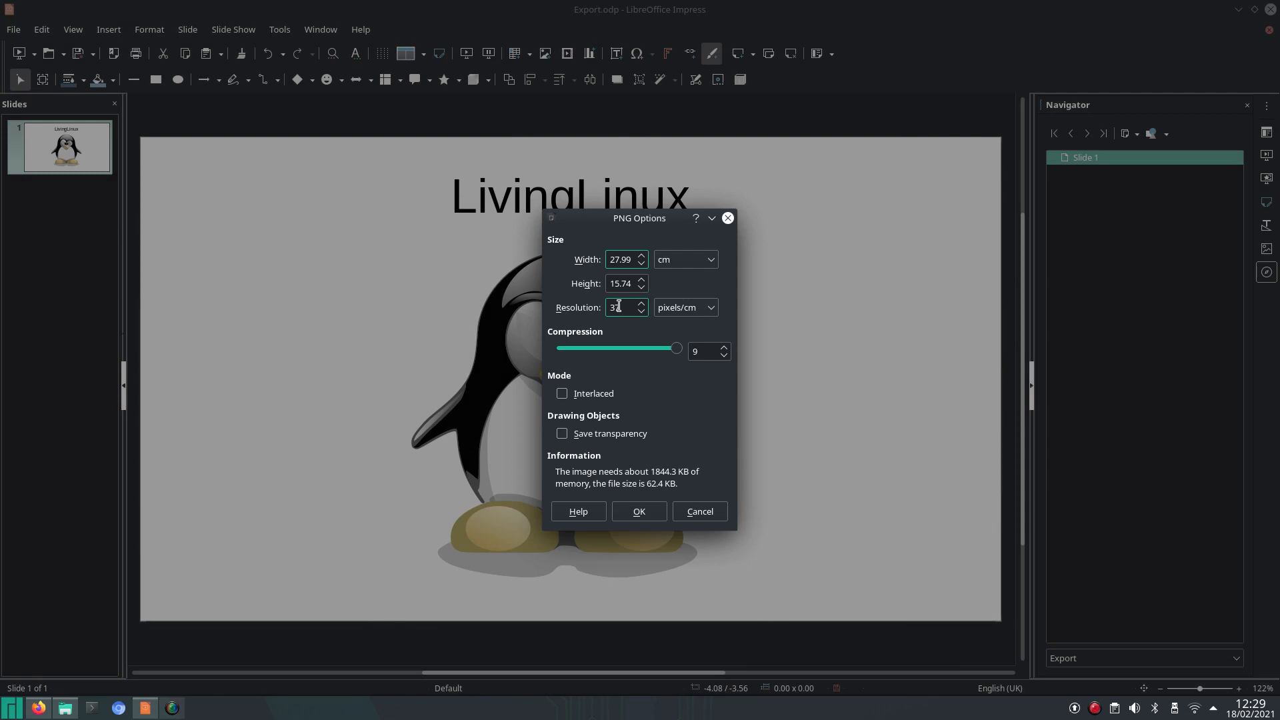
left_click(622, 306)
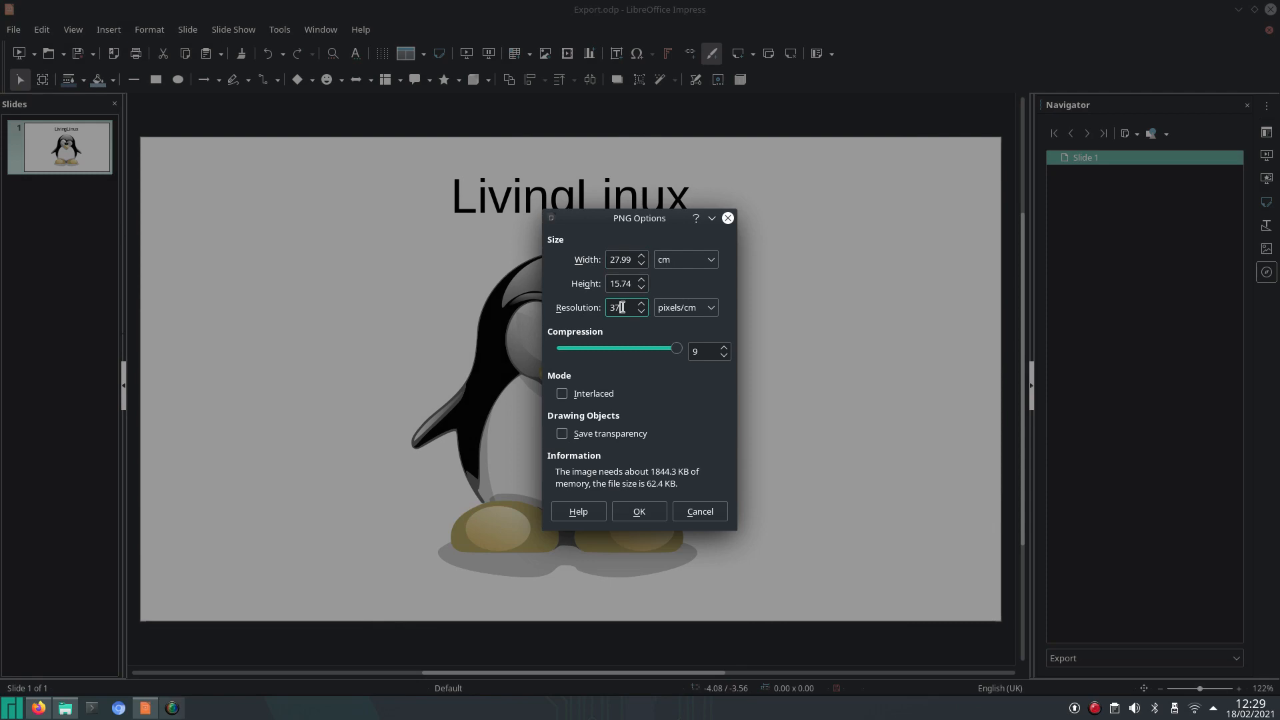
type("120")
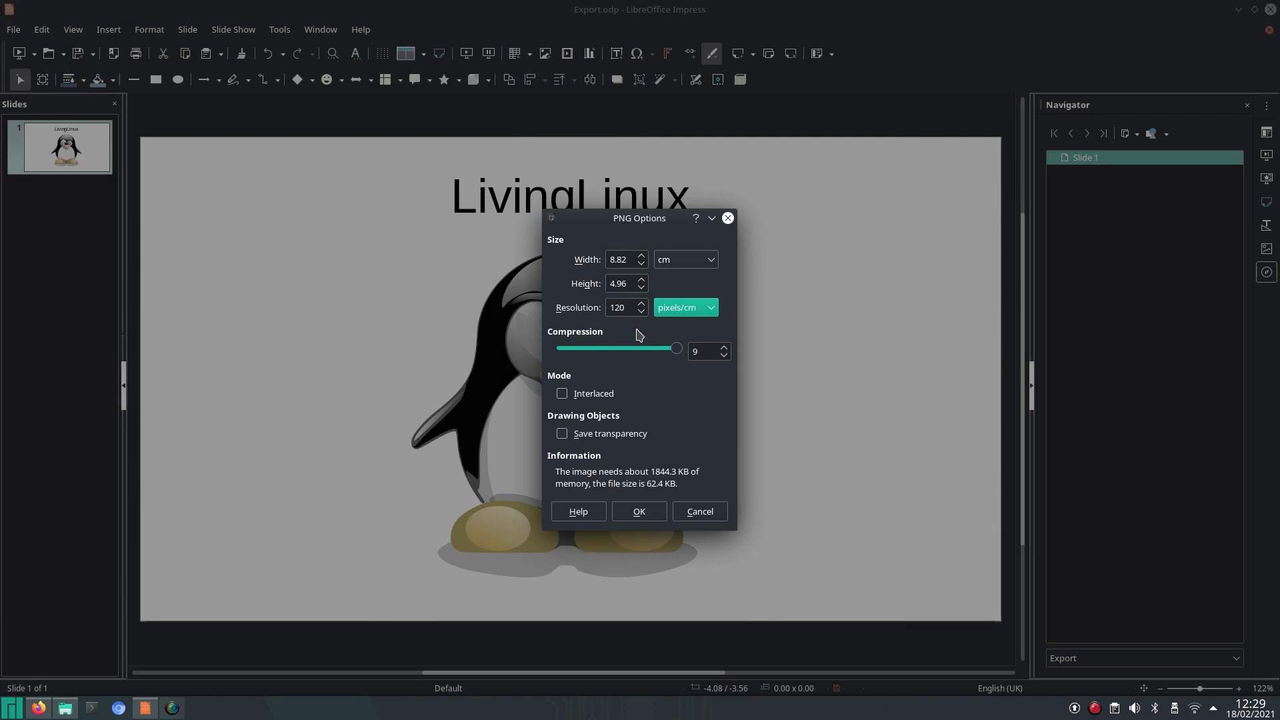
left_click(624, 283)
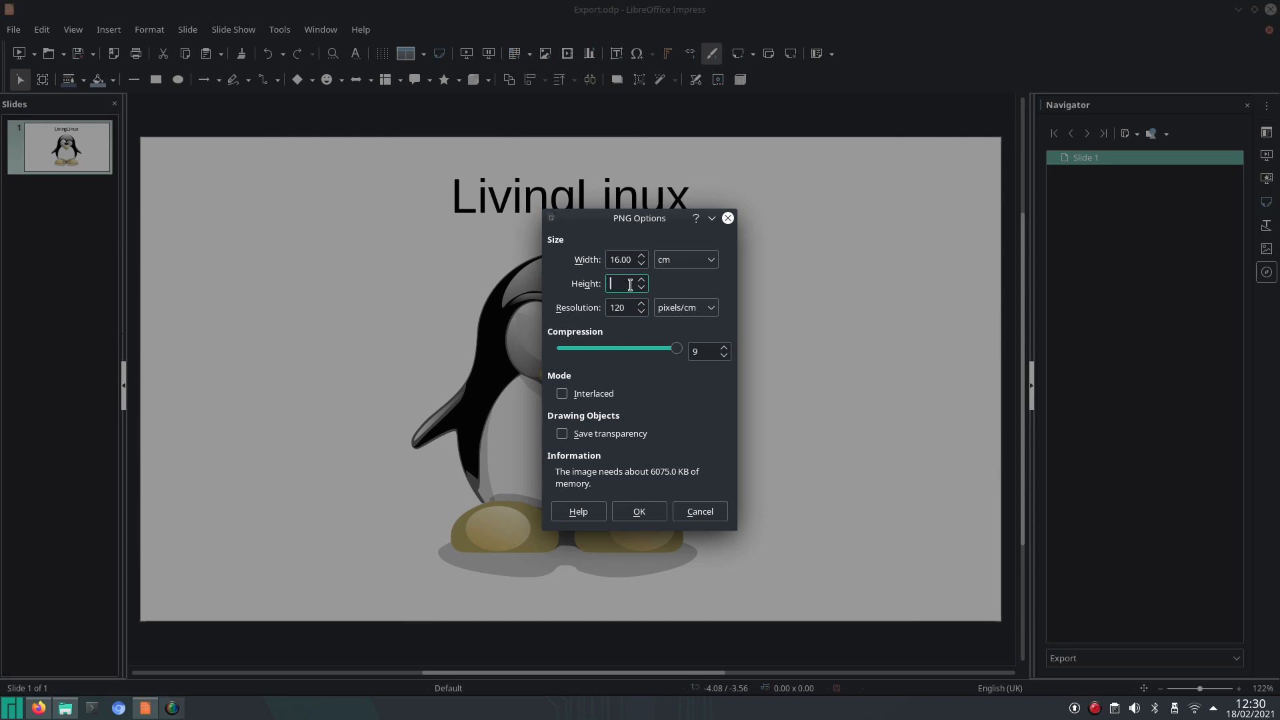
type("18.00")
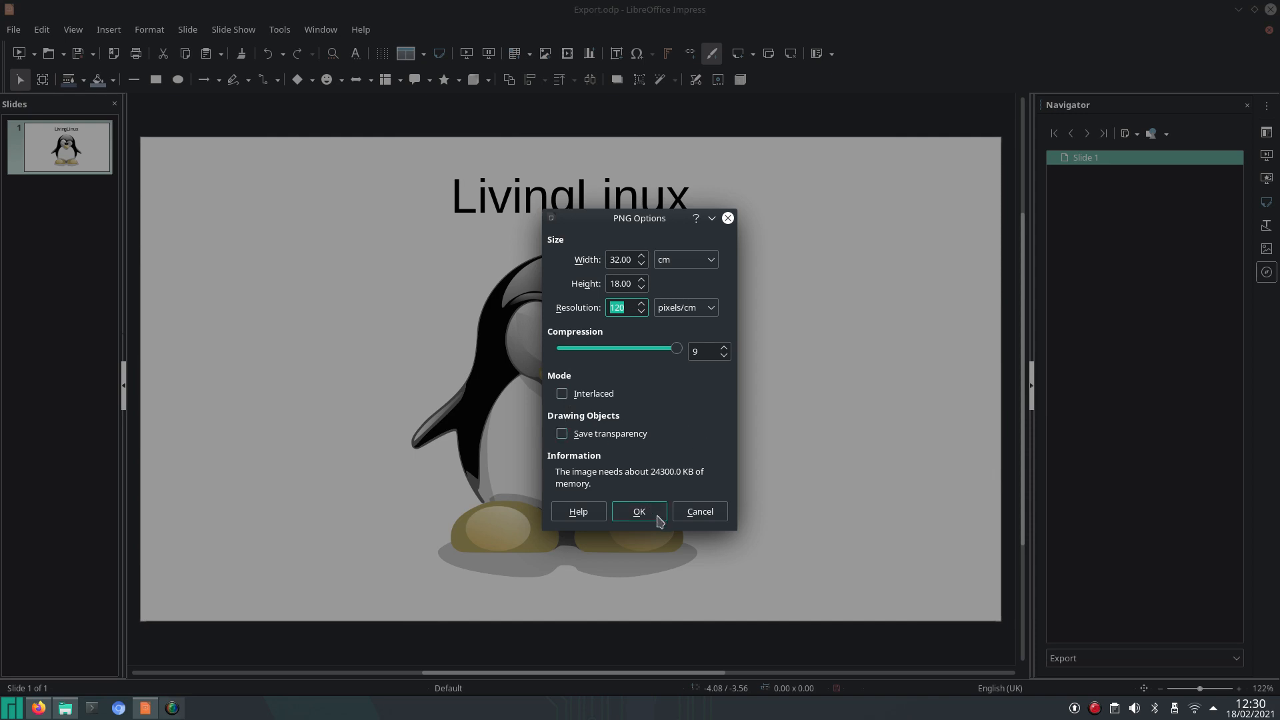
left_click(639, 511)
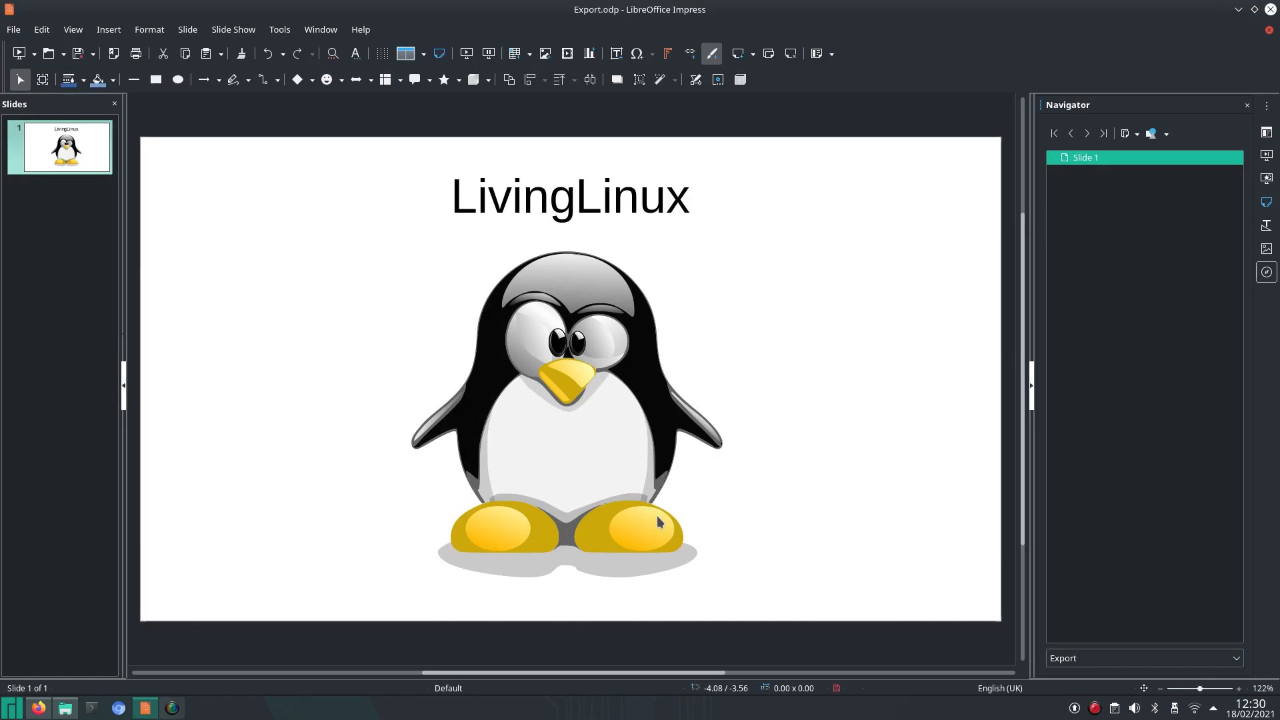
mouse_move(86, 716)
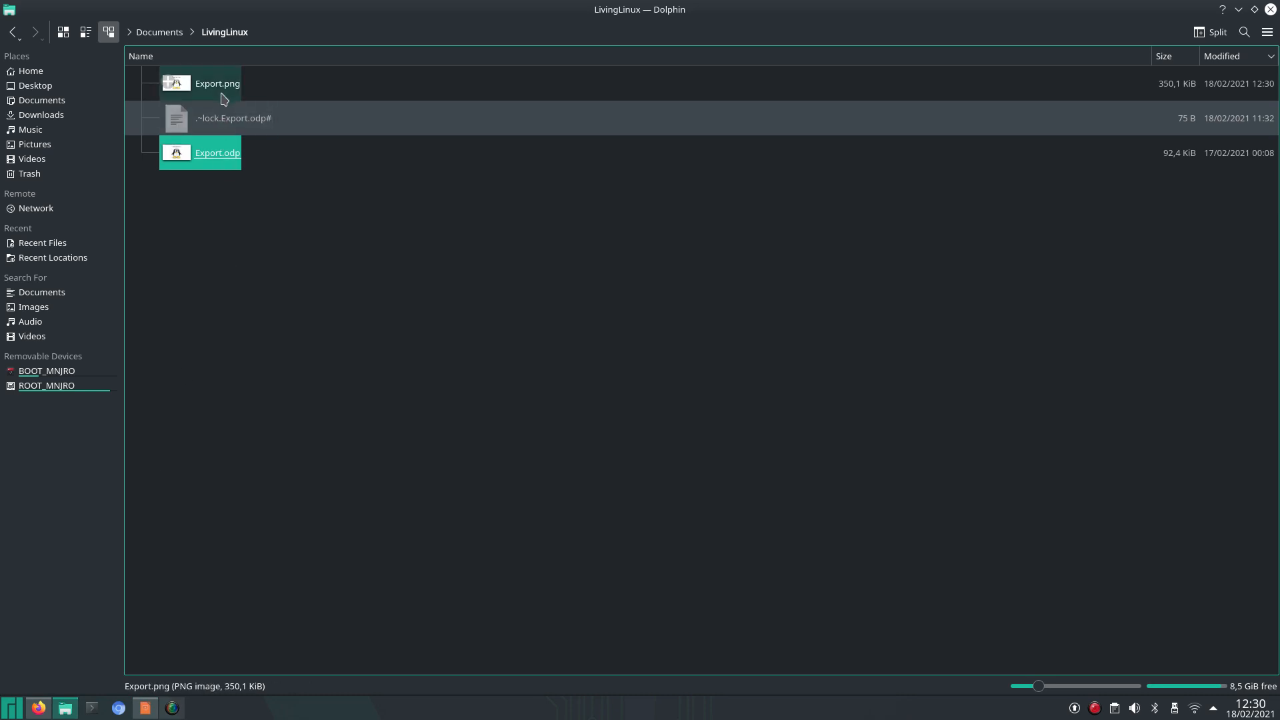
- Select Export.png in Dolphin's LivingLinux folder and open it in Gwenview
left_click(216, 83)
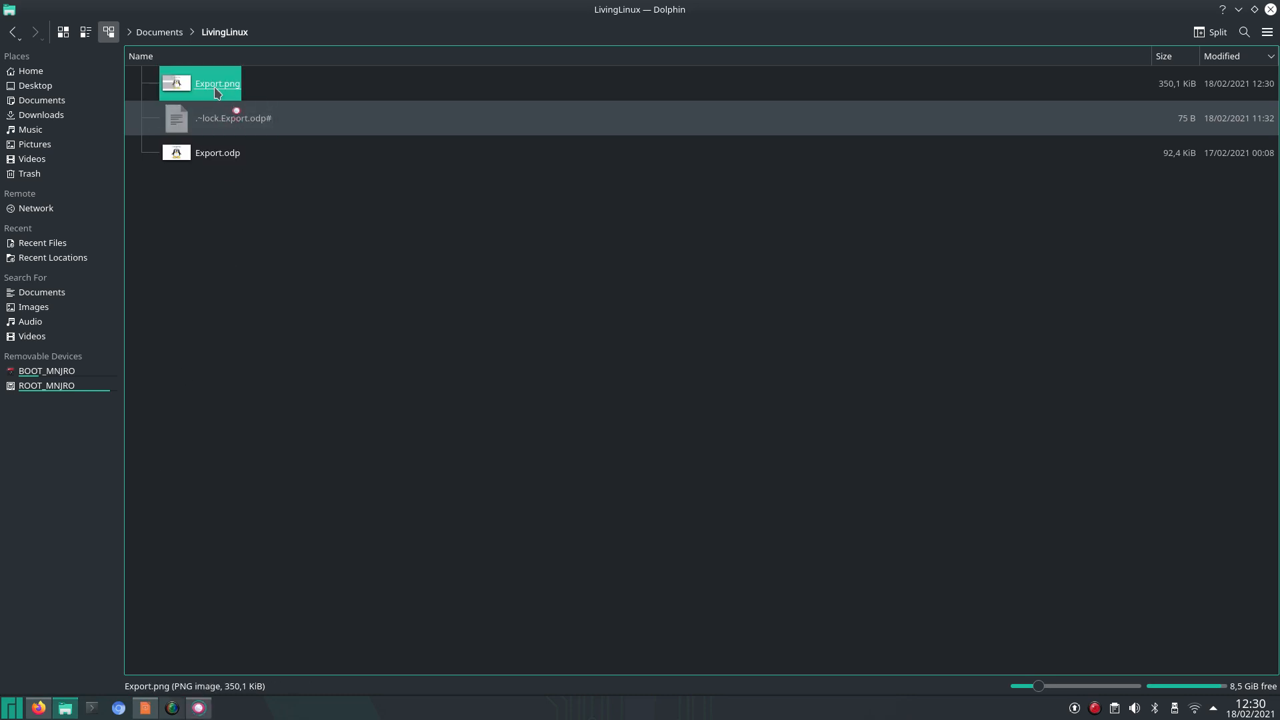
double_click(217, 83)
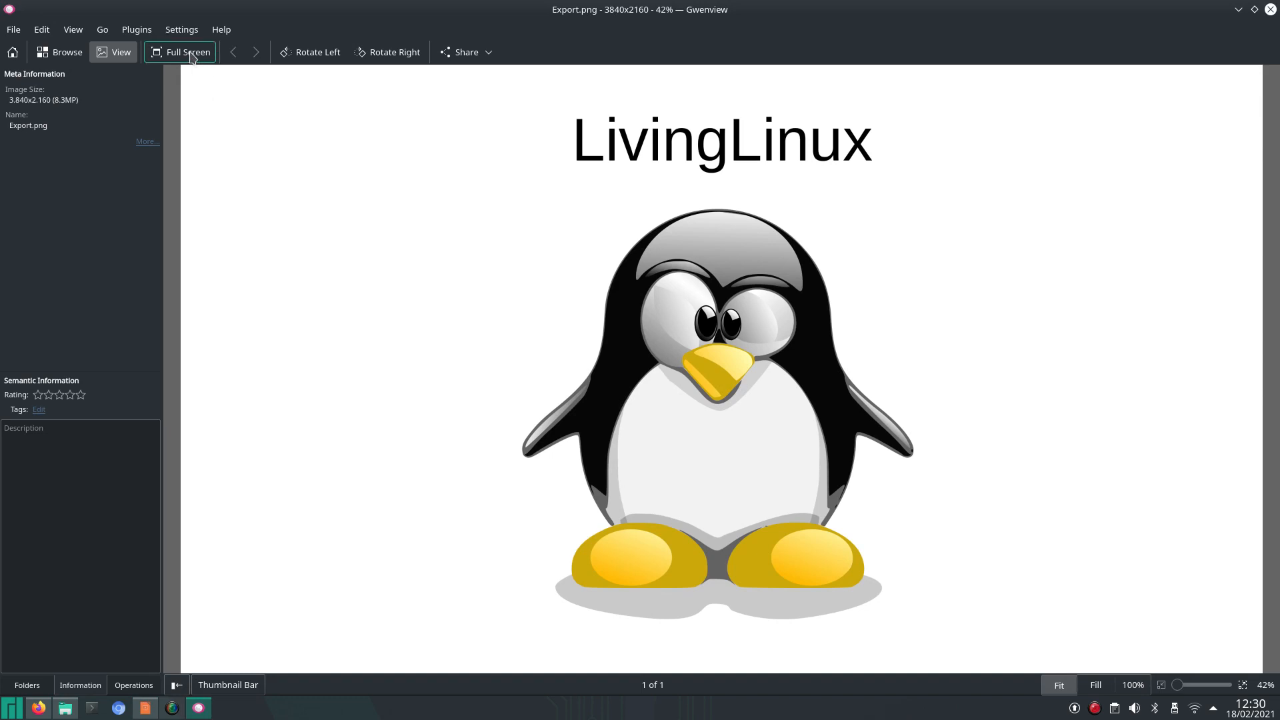
- Toggle full screen on and off, then view Export.png at actual size and scroll
left_click(179, 52)
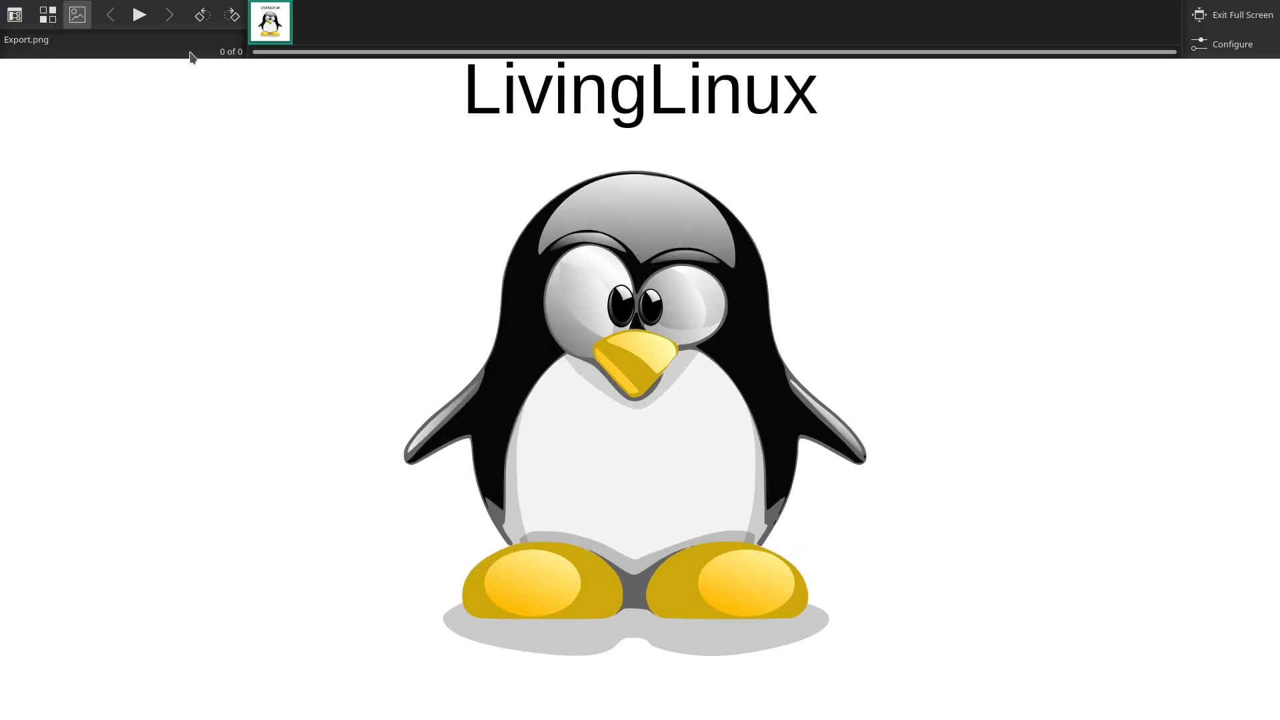
left_click(1242, 14)
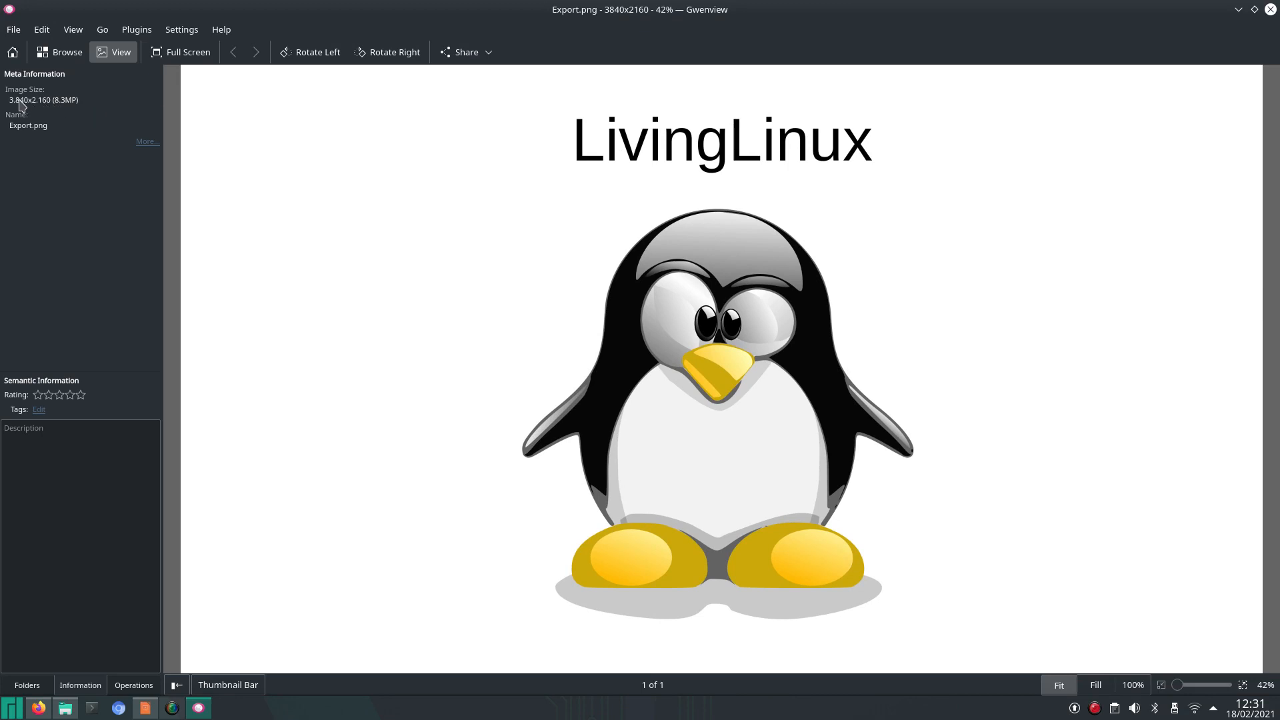
mouse_move(181, 116)
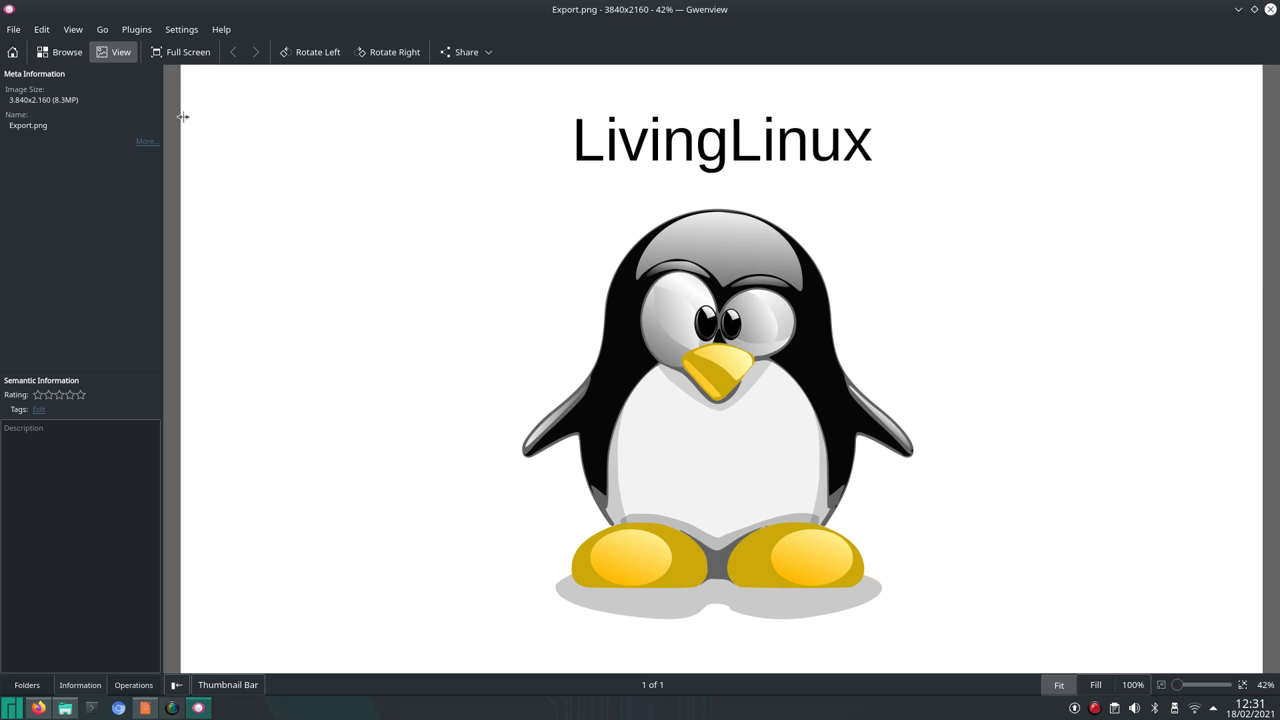
mouse_move(205, 91)
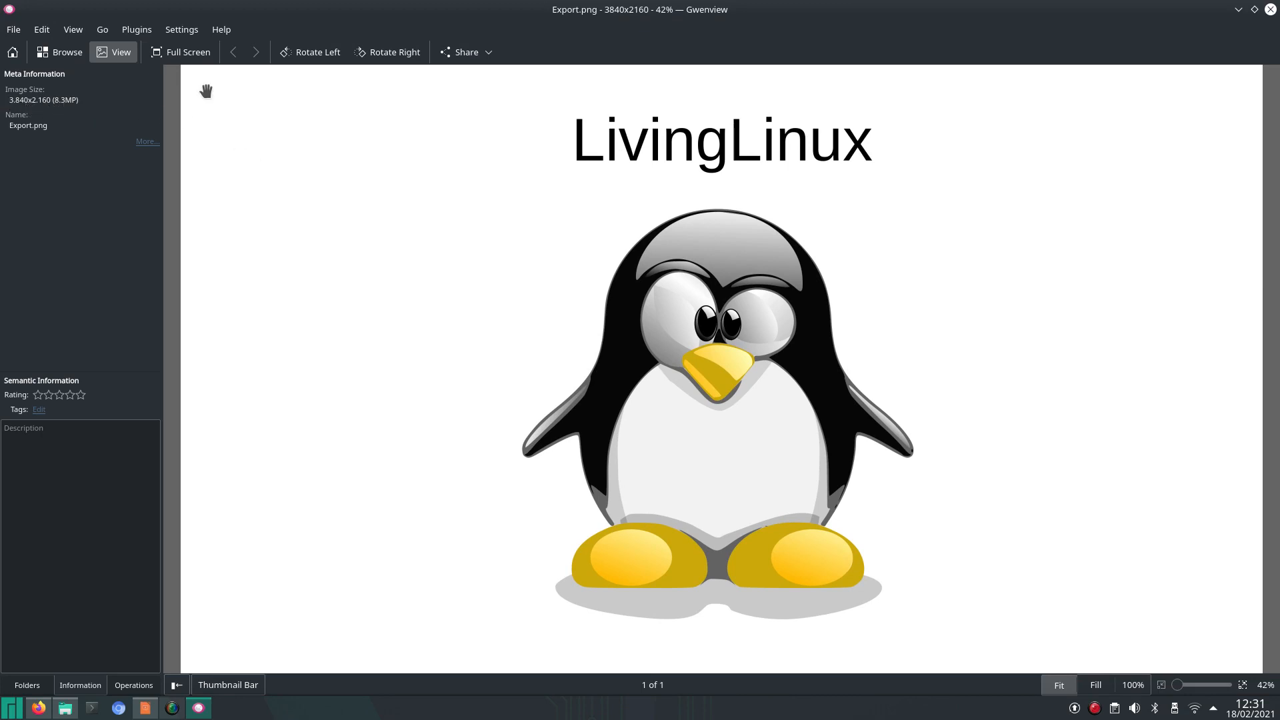
left_click(73, 29)
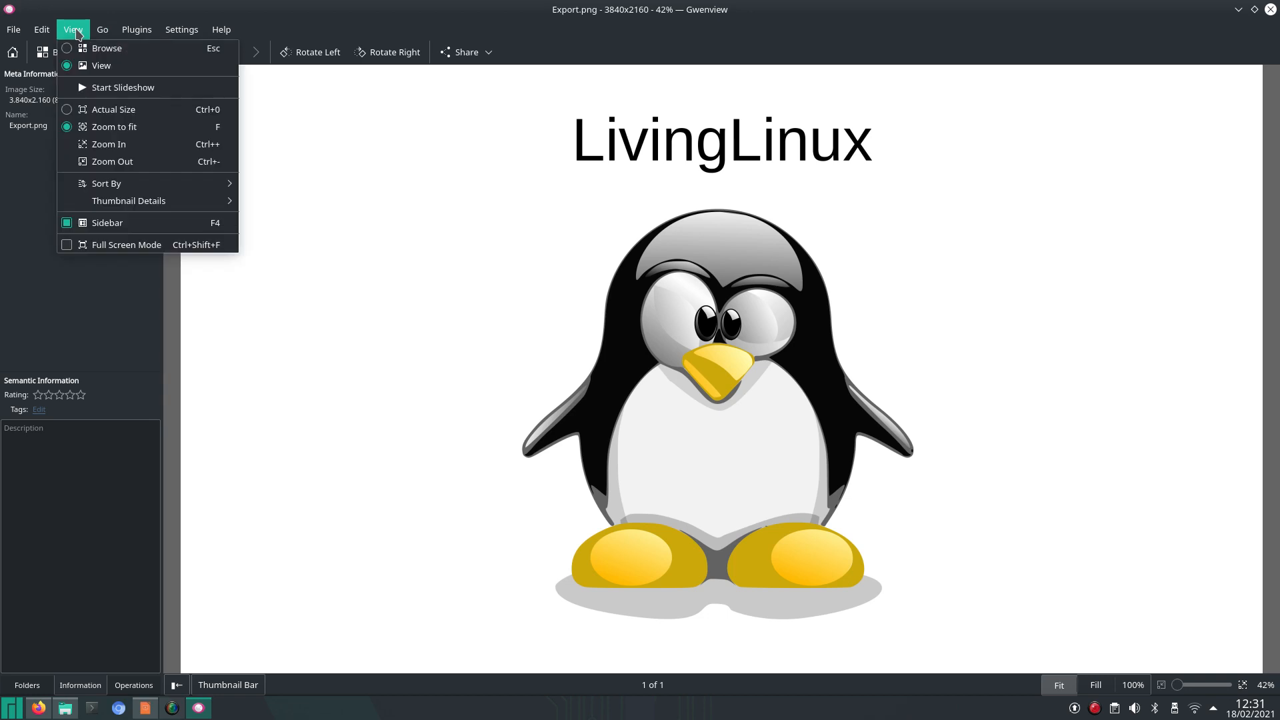
left_click(113, 109)
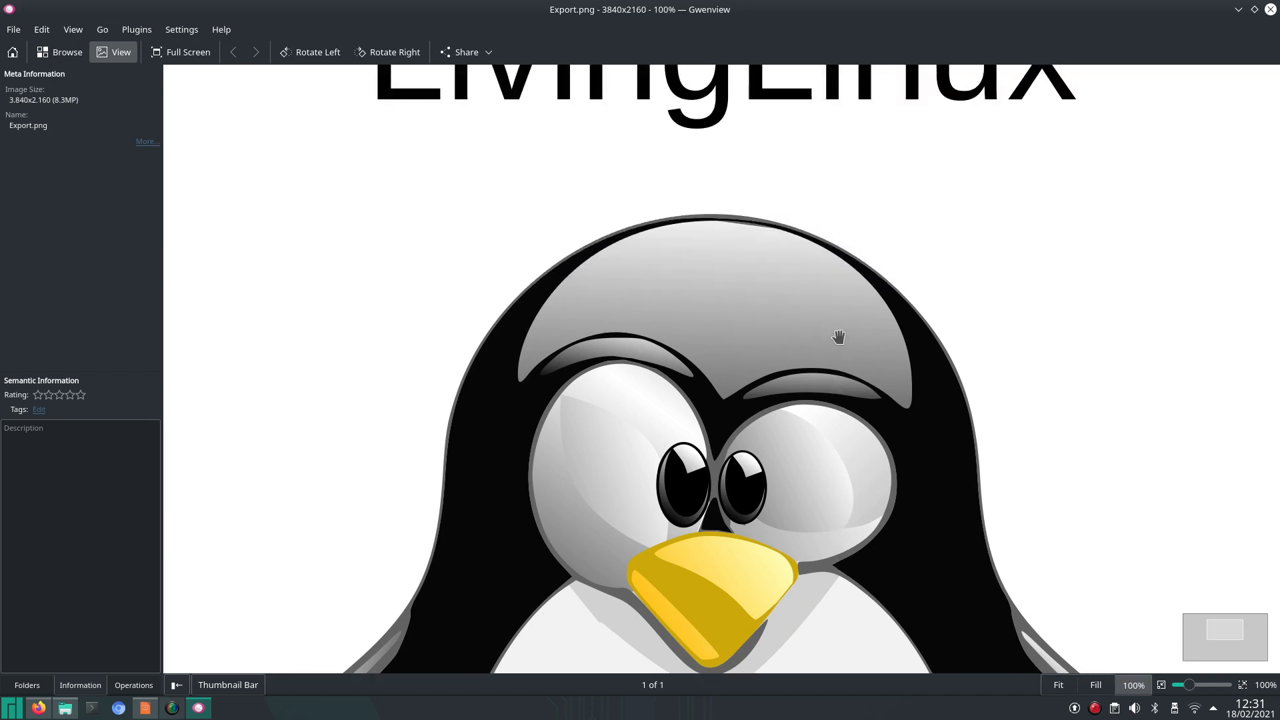
scroll("down", 3)
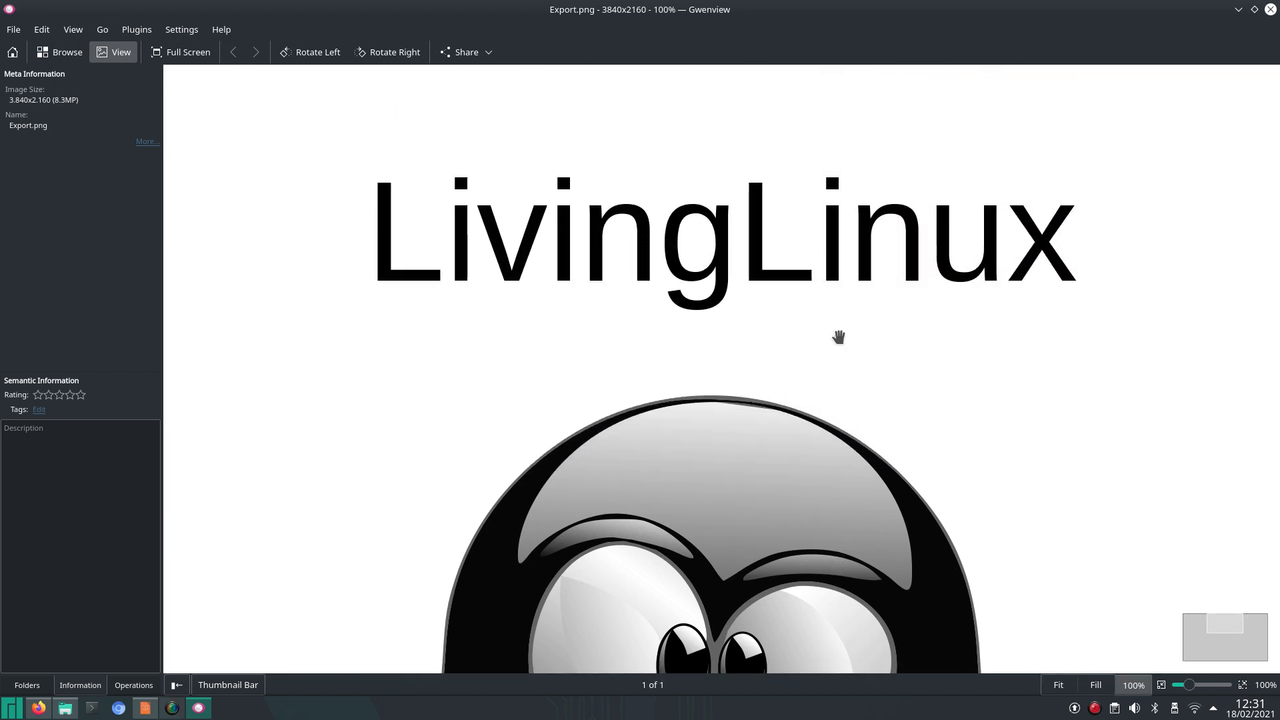